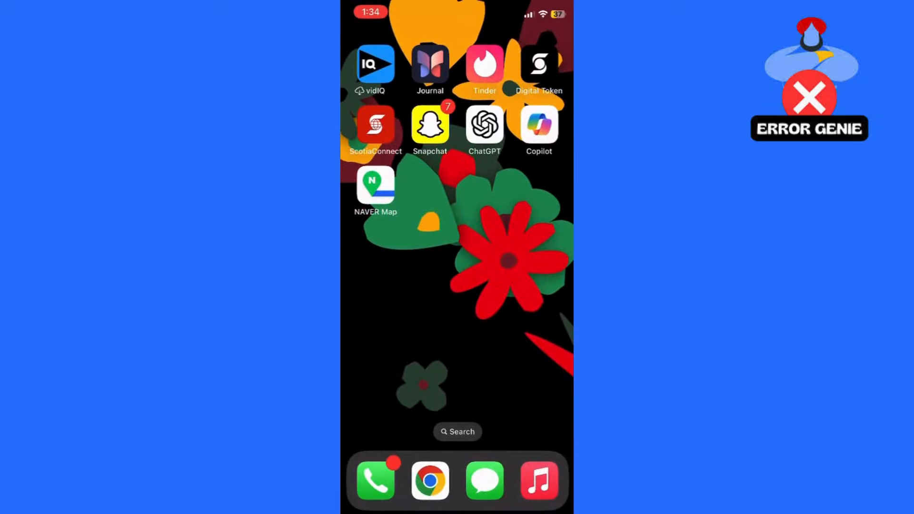
Launch NAVER Map from the iOS Home Screen.
left_click(376, 184)
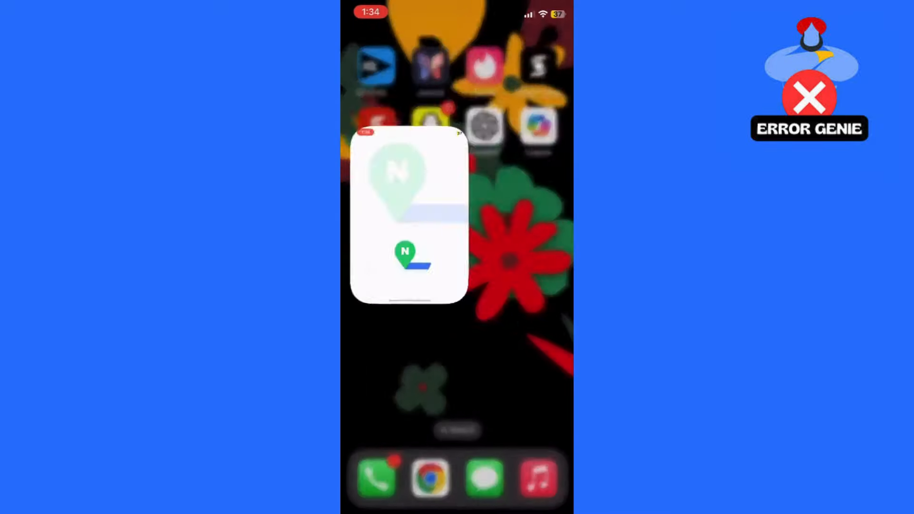
Let NAVER Map finish loading to the main map on the Nearby tab.
left_click(408, 216)
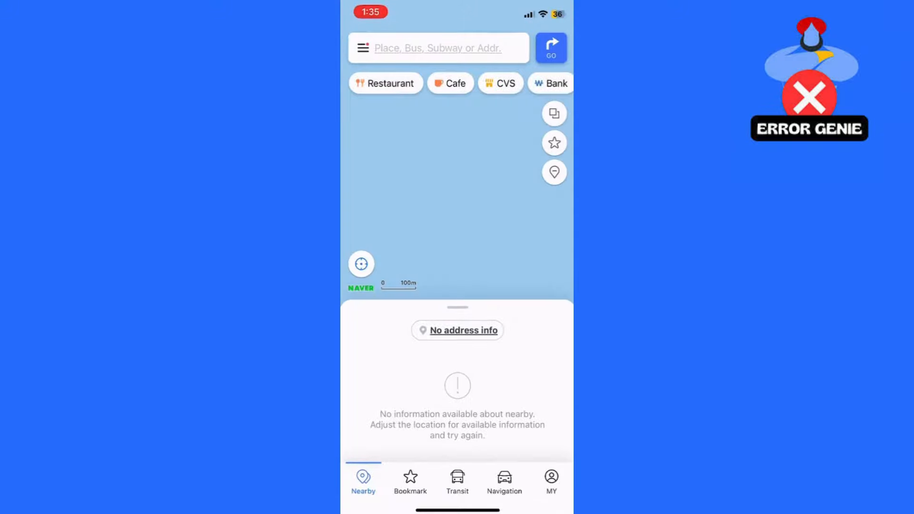
Switch NAVER Map's language to English in Settings and confirm closing the app.
left_click(363, 48)
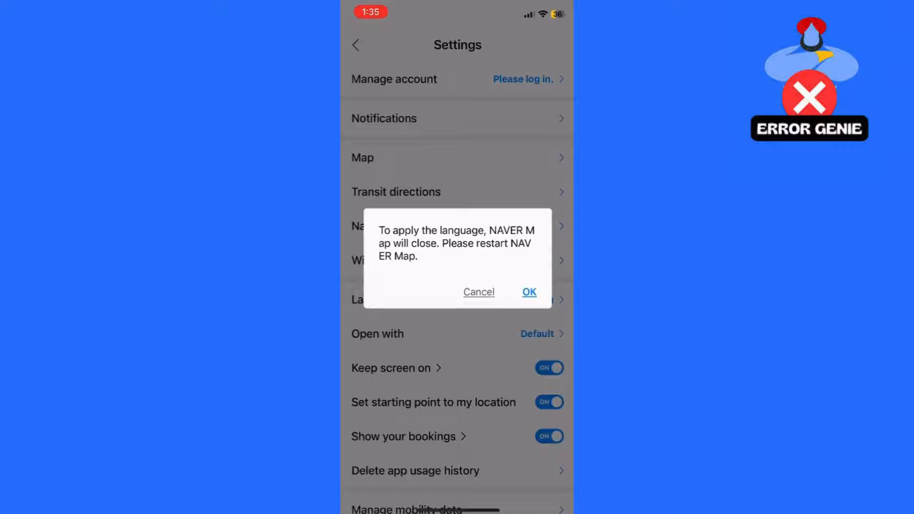
left_click(527, 291)
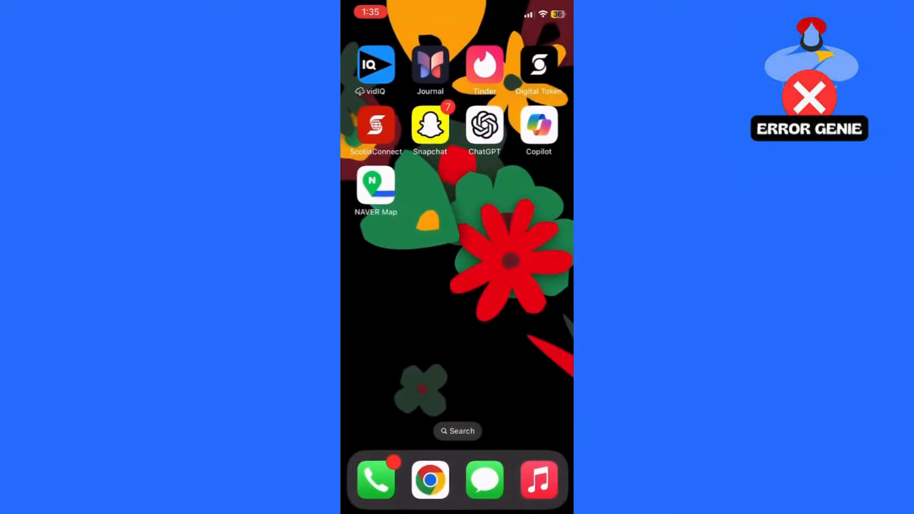
Relaunch NAVER Map and bring up the Bookmark tab's saved places.
left_click(376, 184)
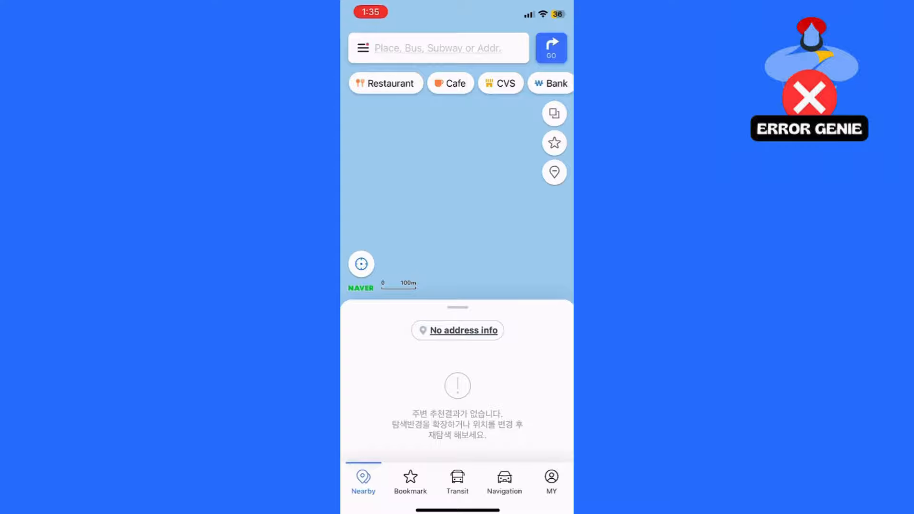
left_click(410, 481)
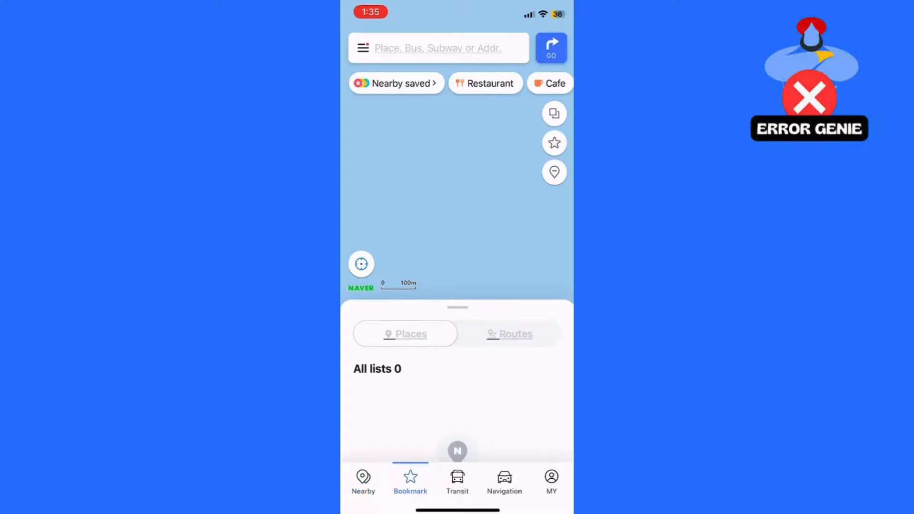
Browse the Transit, Navigation and MY tabs, dismissing the Navigation default prompt.
left_click(457, 480)
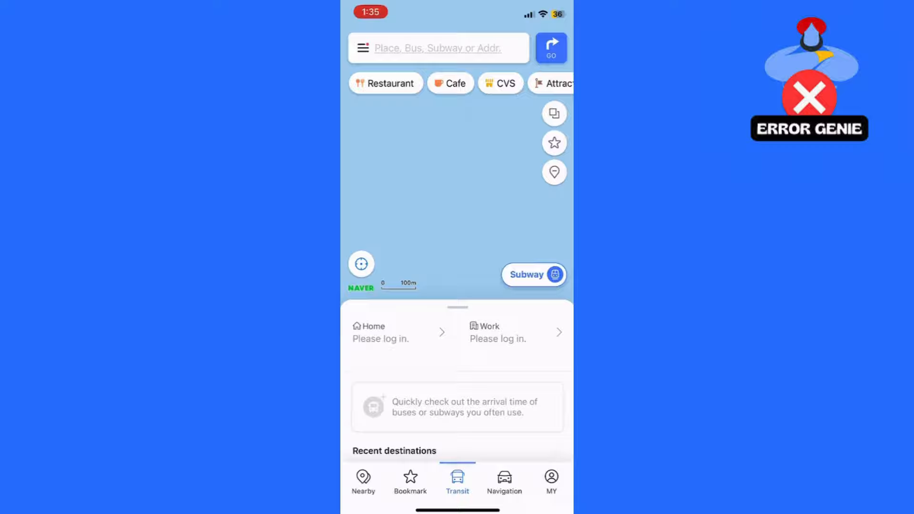
left_click(504, 481)
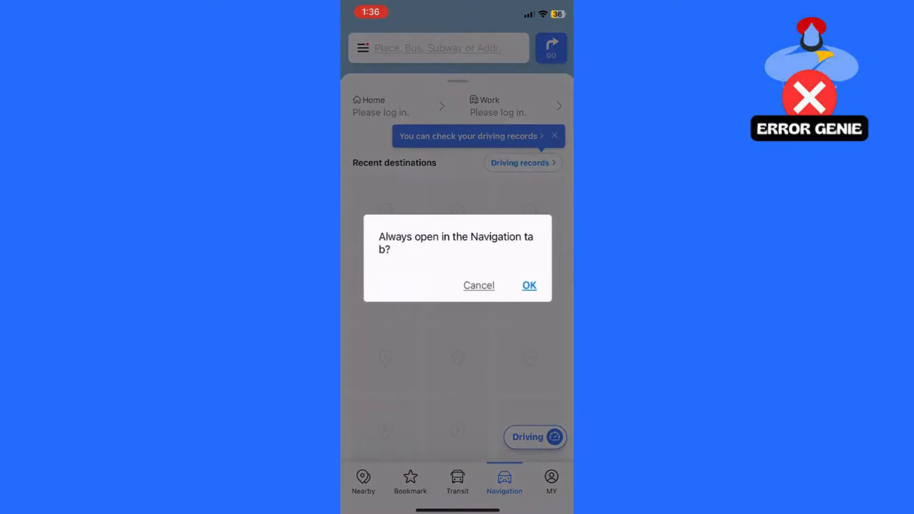
left_click(528, 285)
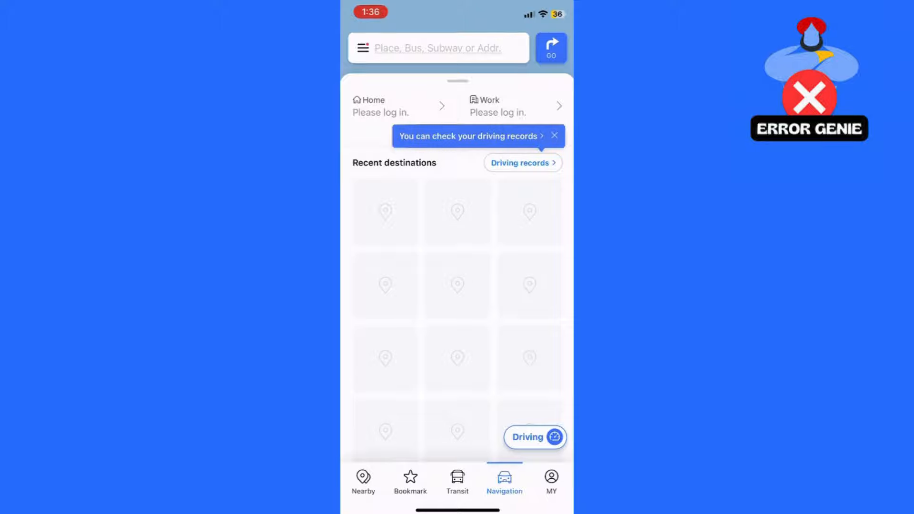
left_click(550, 481)
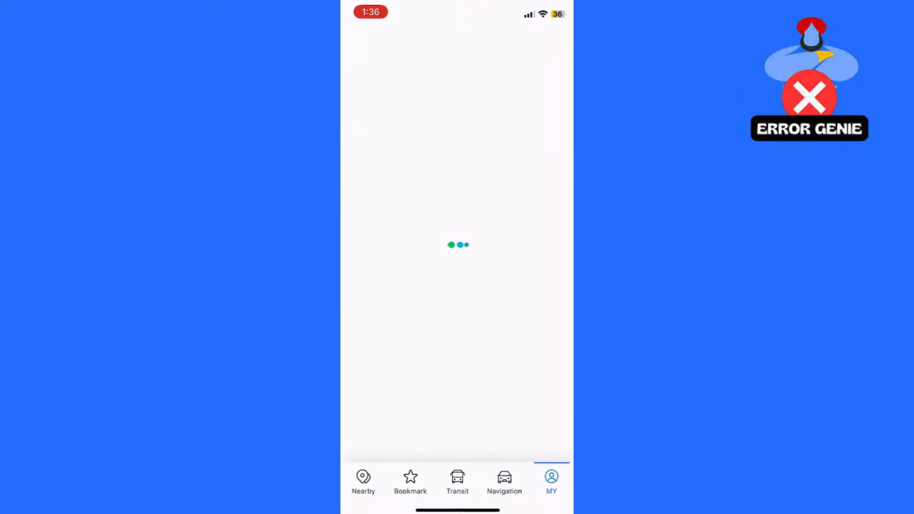